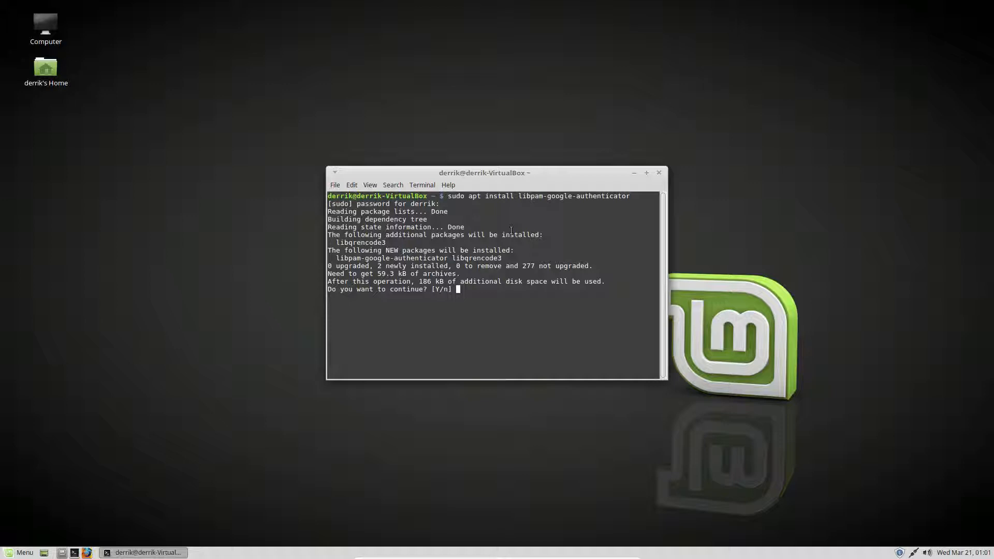
- Confirm the apt install with y, then enter the google-authenticator command at the prompt
text(y)
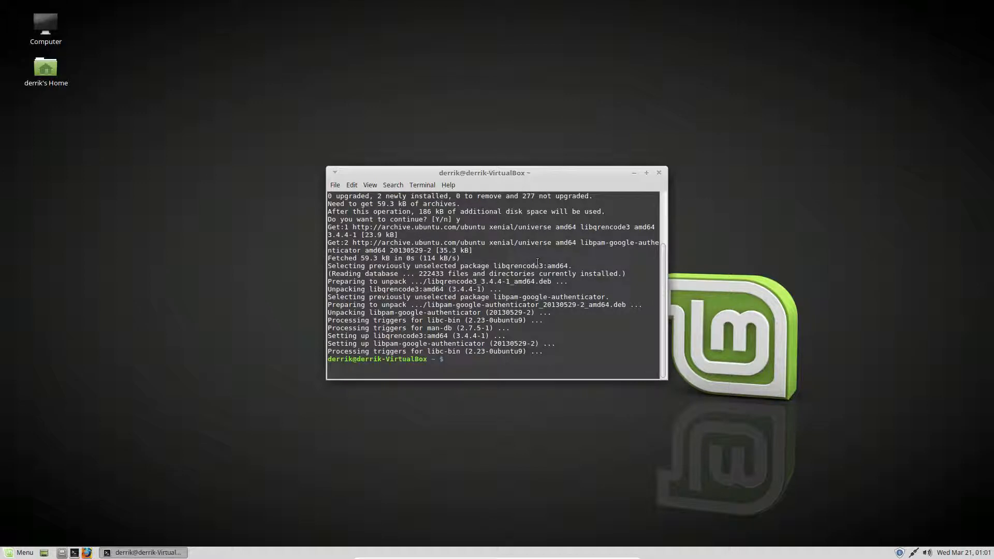
text(google-a)
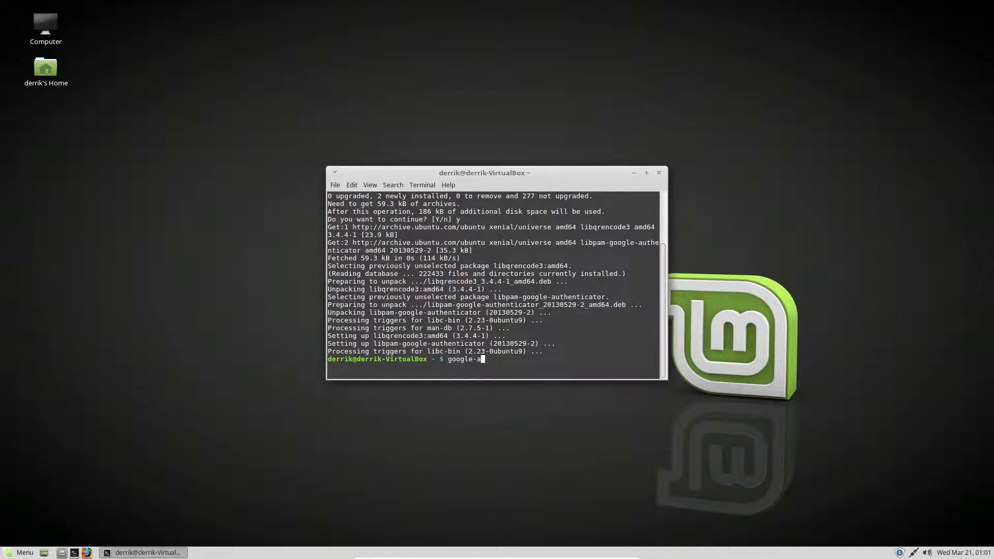
text(uthenticator)
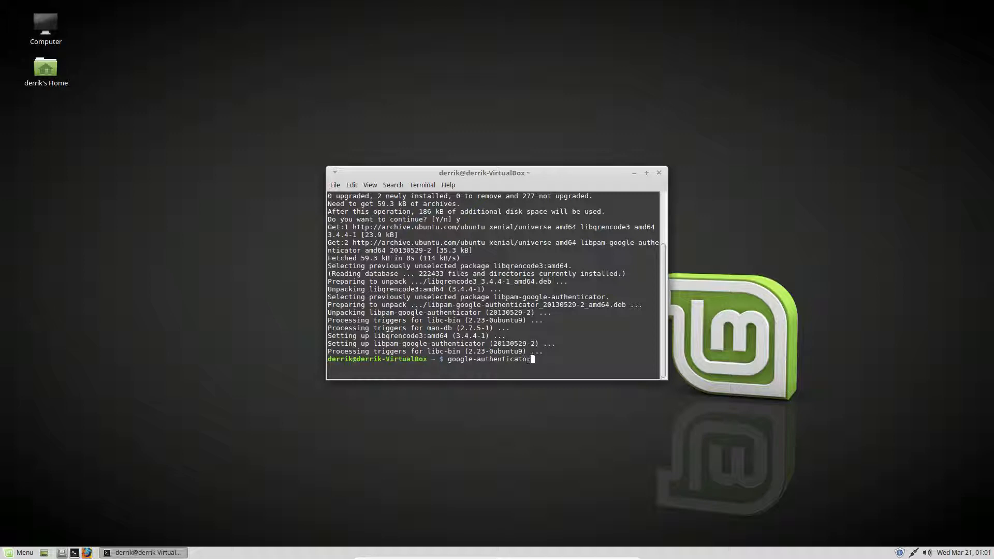
mouse_move(470, 394)
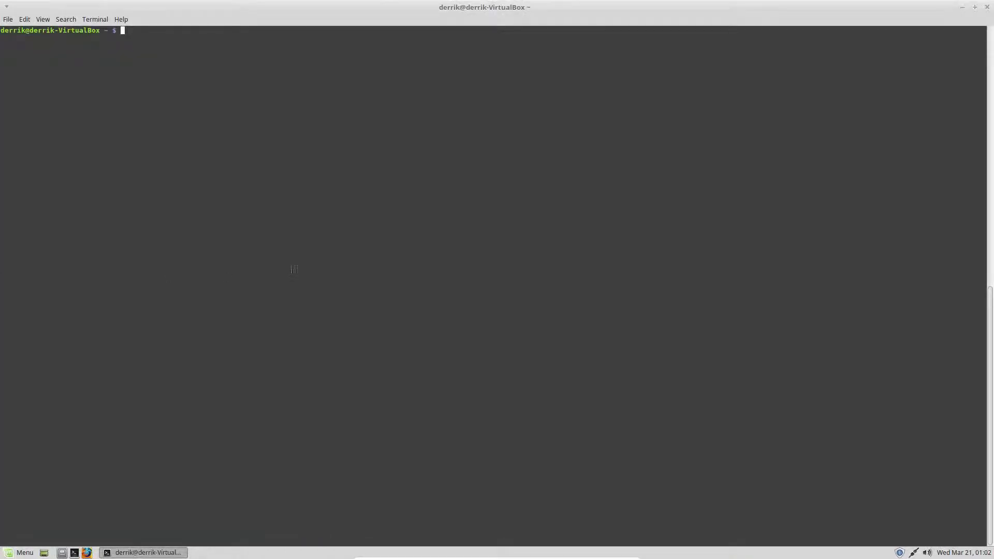
mouse_move(332, 262)
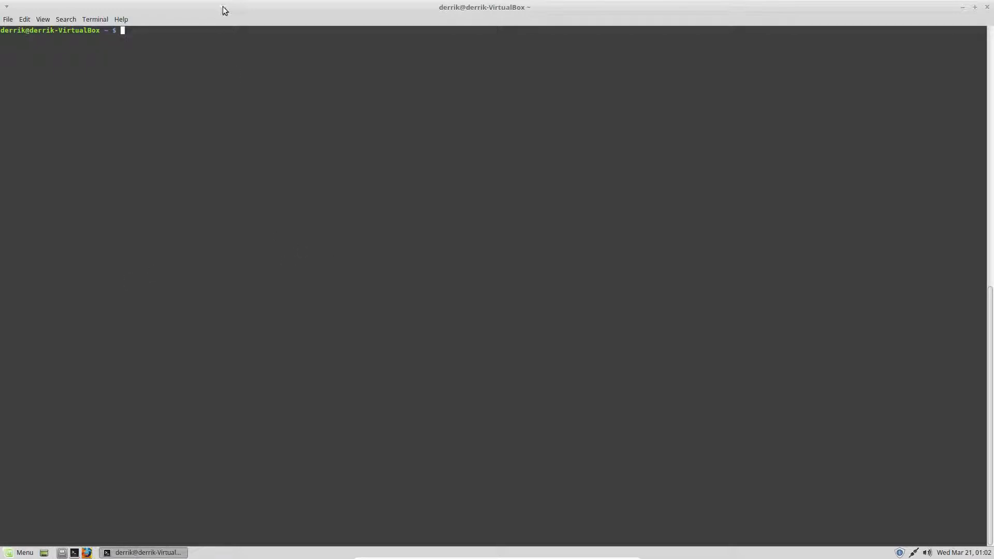
mouse_move(396, 160)
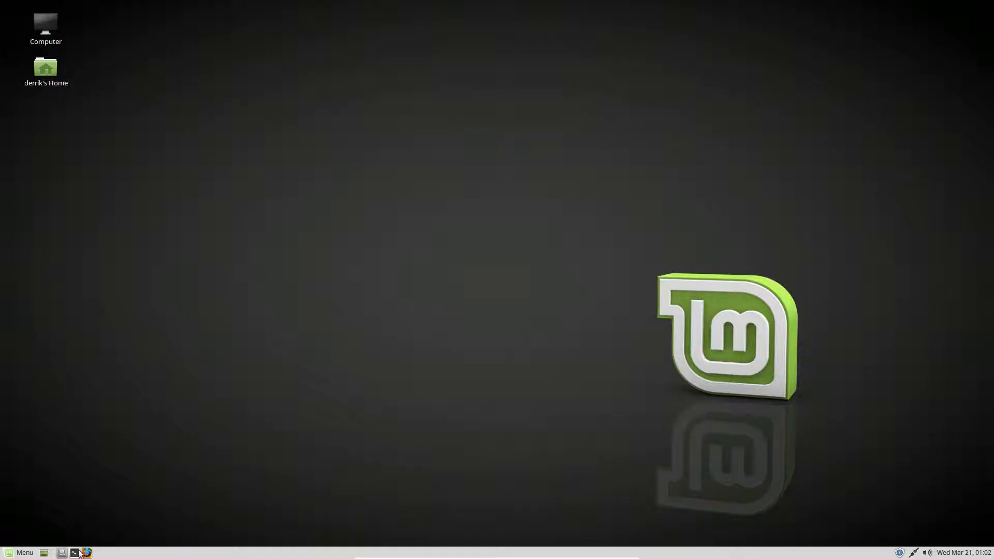
- In a new terminal window, run sudo nano /etc/pam.d/common-auth
click(87, 553)
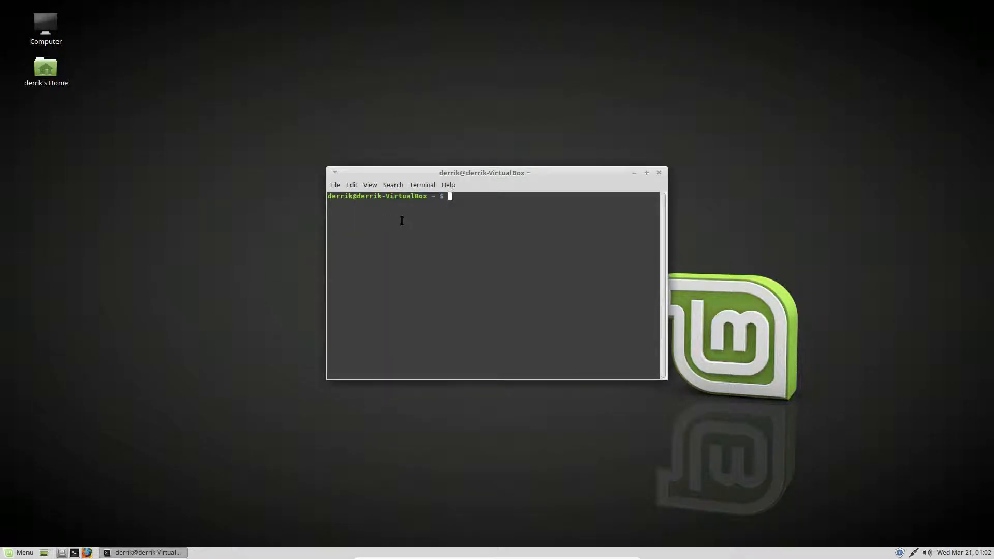
text(sudo nano /et)
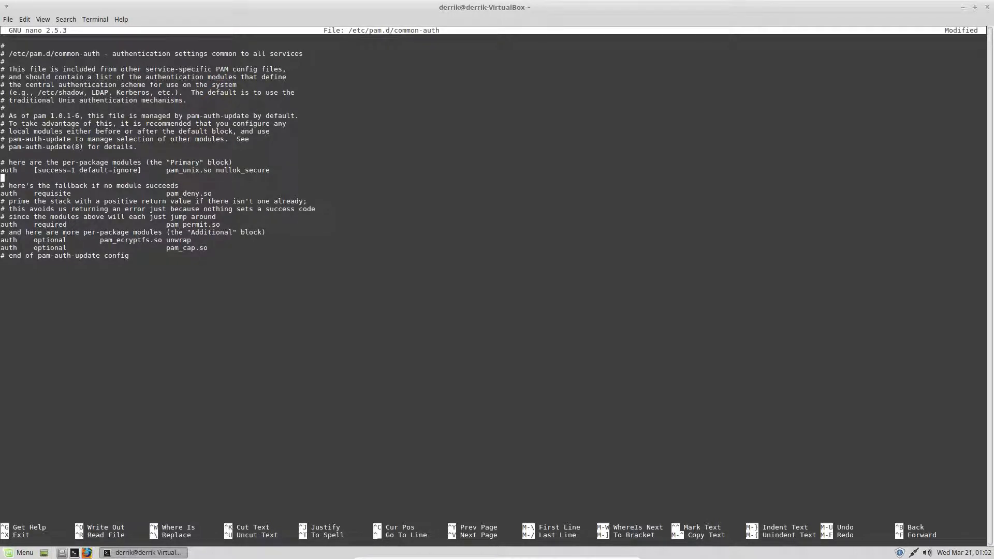
- Add 'auth required pam_google_authenticator.so' to common-auth, save it and exit nano
text(auth)
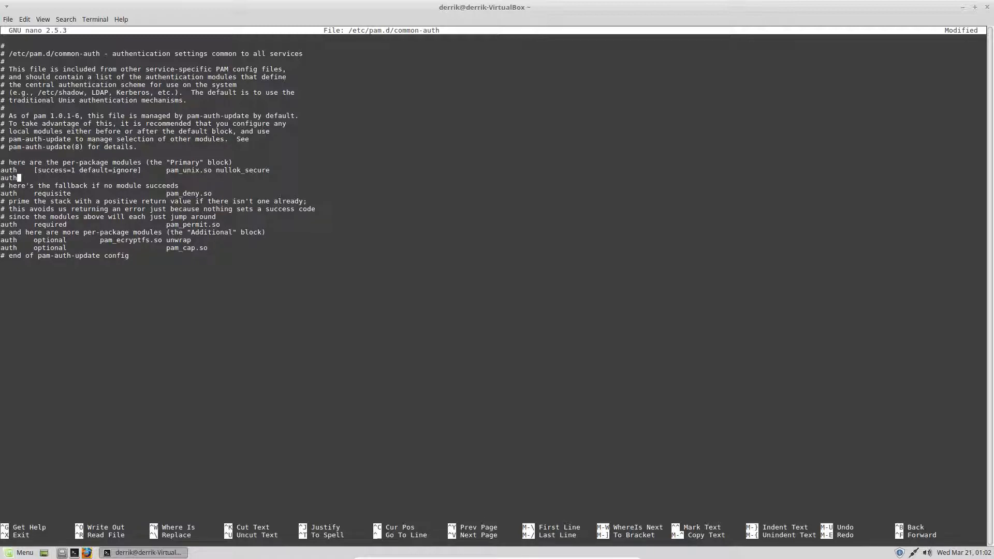
text(required pam)
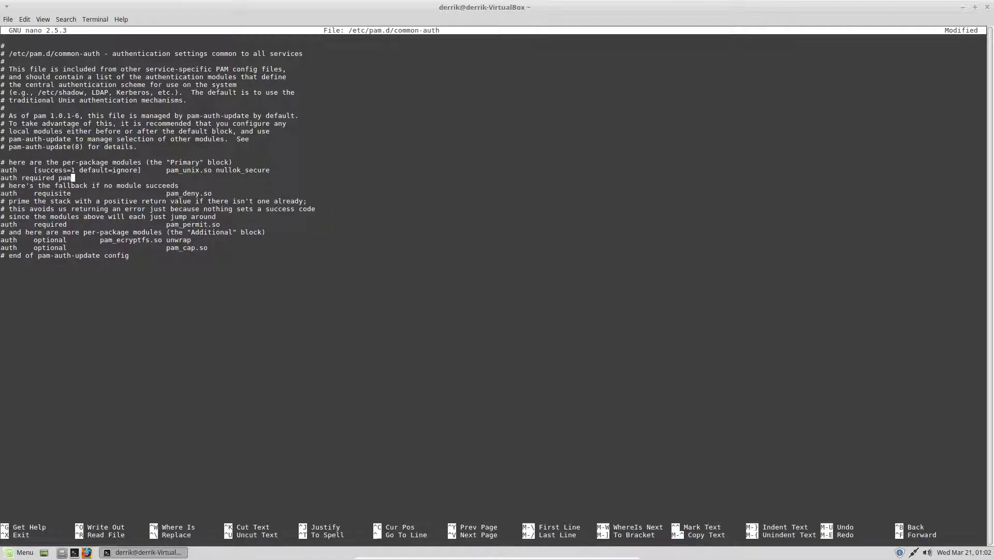
text(google_auth)
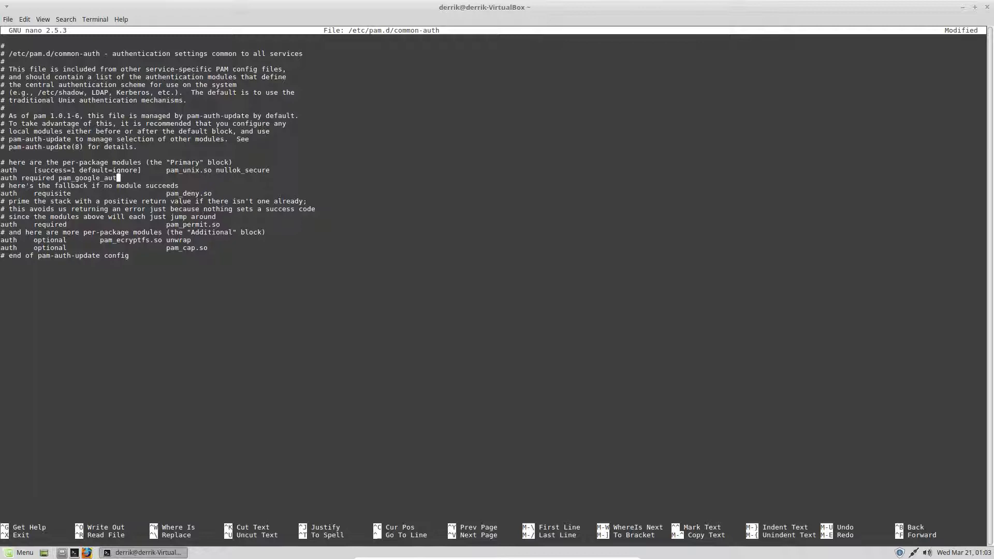
text(henticator.so)
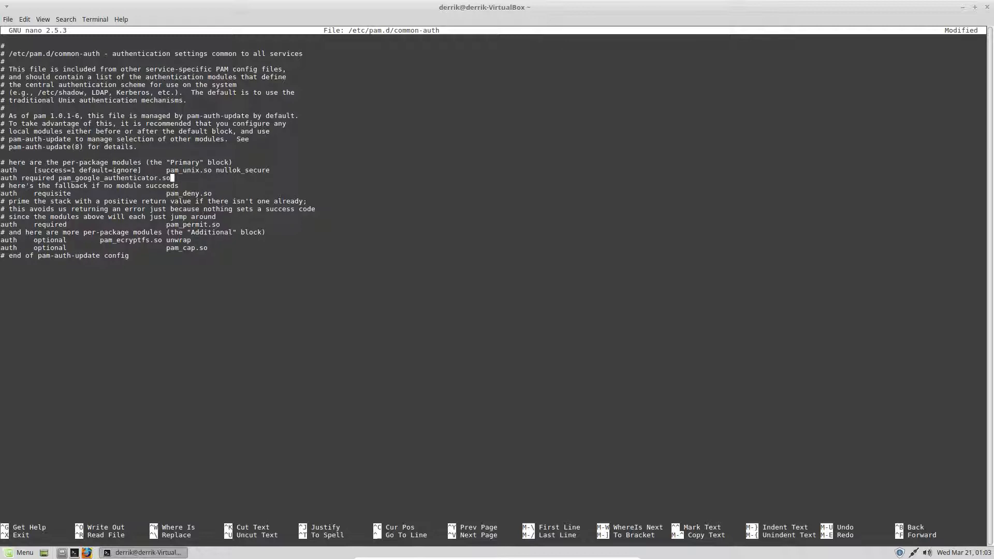
key(ctrl+o)
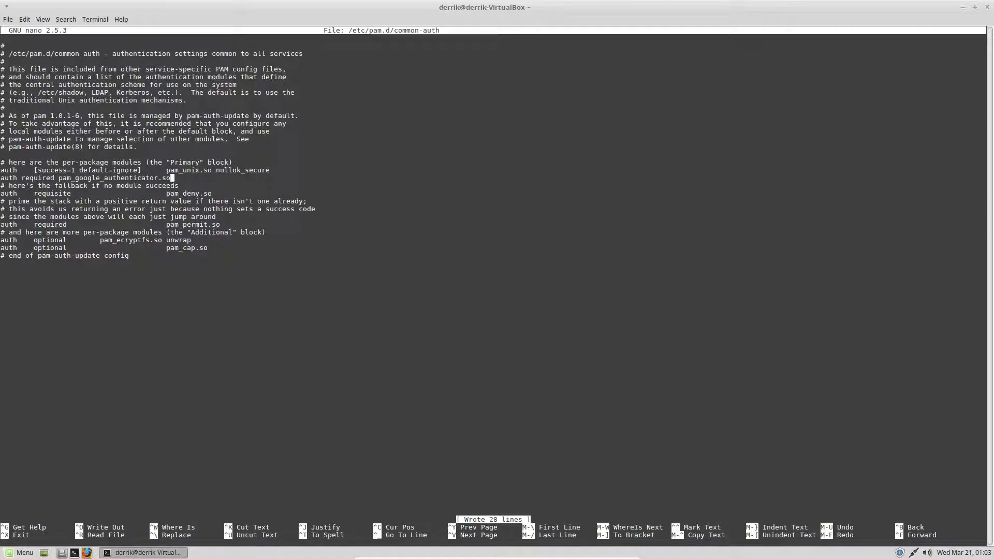
key(ctrl+x)
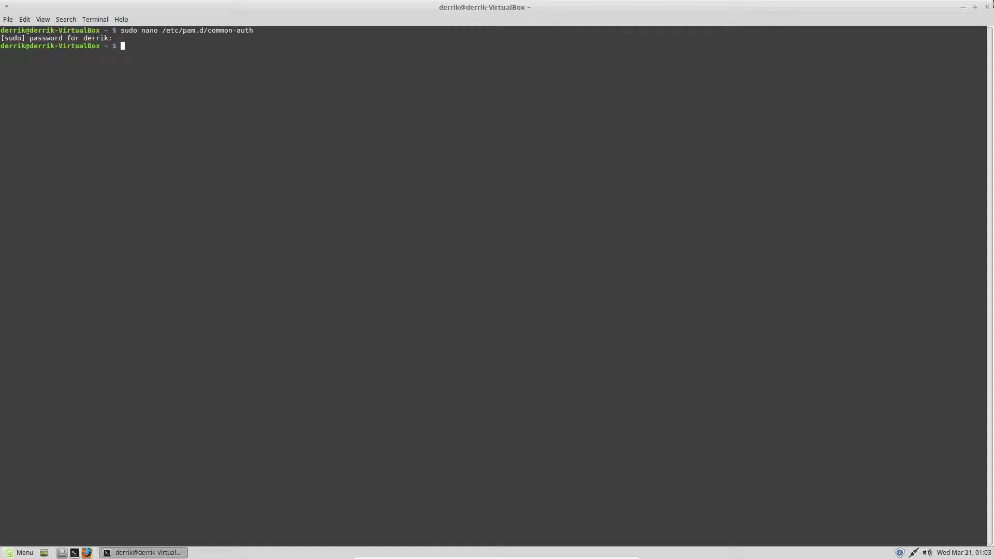
- Log out of the desktop session from the Menu
click(24, 553)
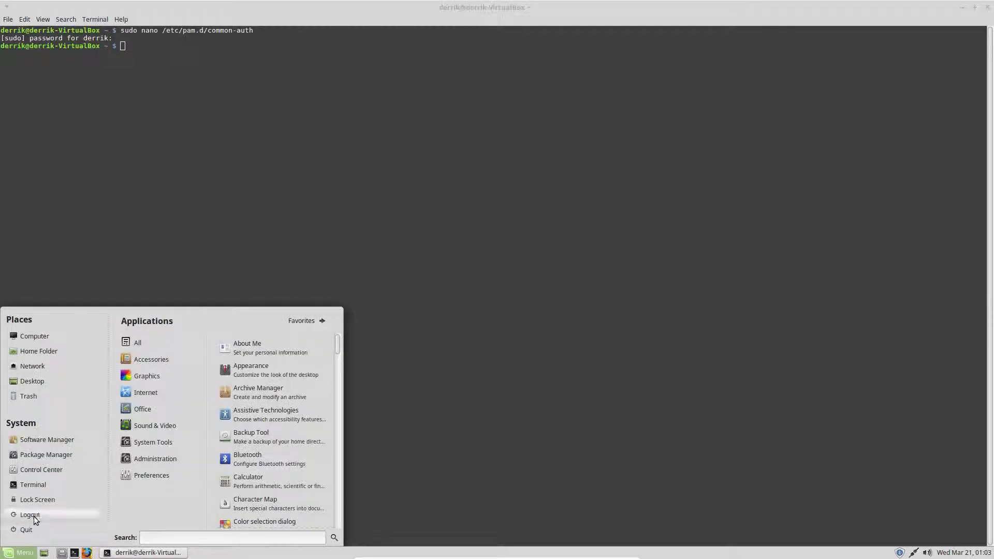
click(30, 515)
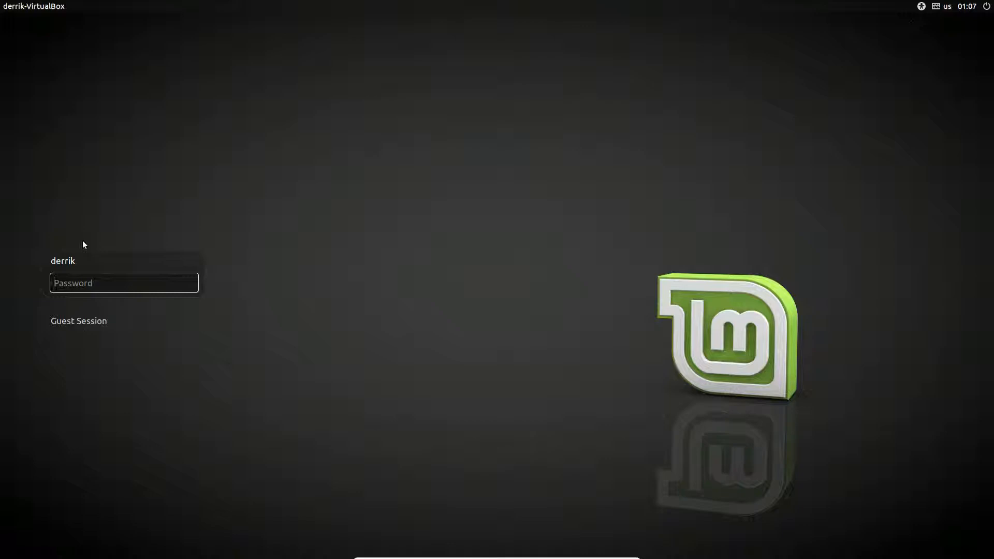
- Submit the account password, then enter the six-digit verification code to sign back in
text(••••)
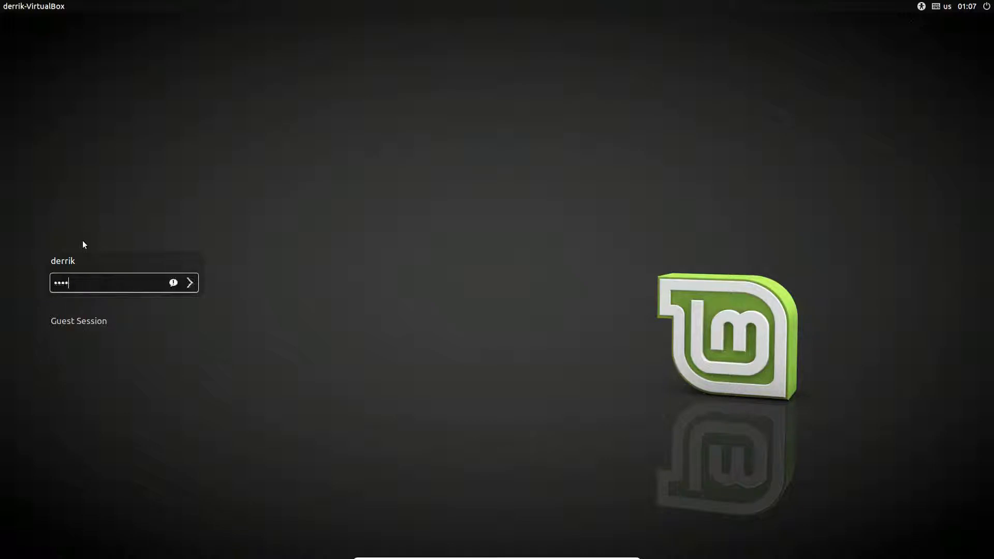
text(password)
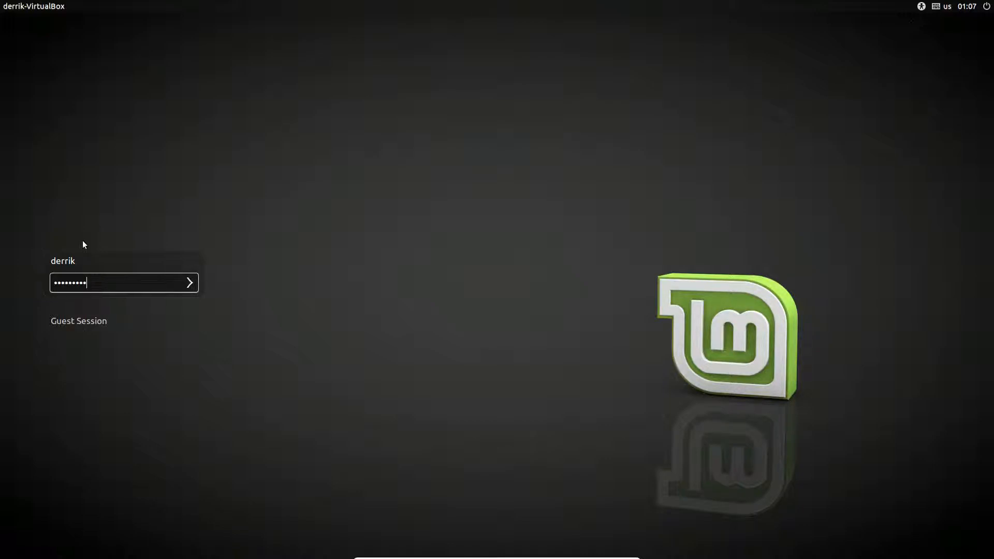
key(Return)
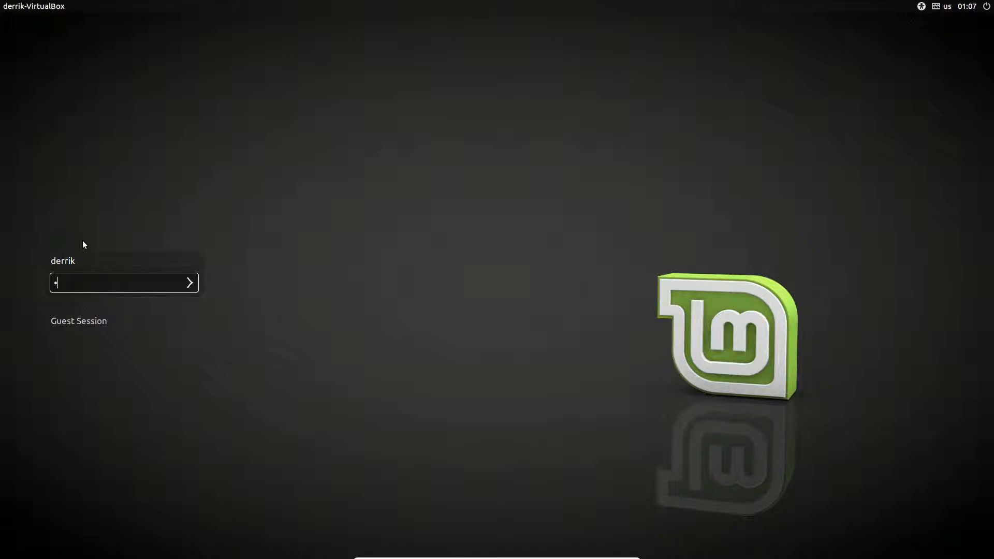
text(*)
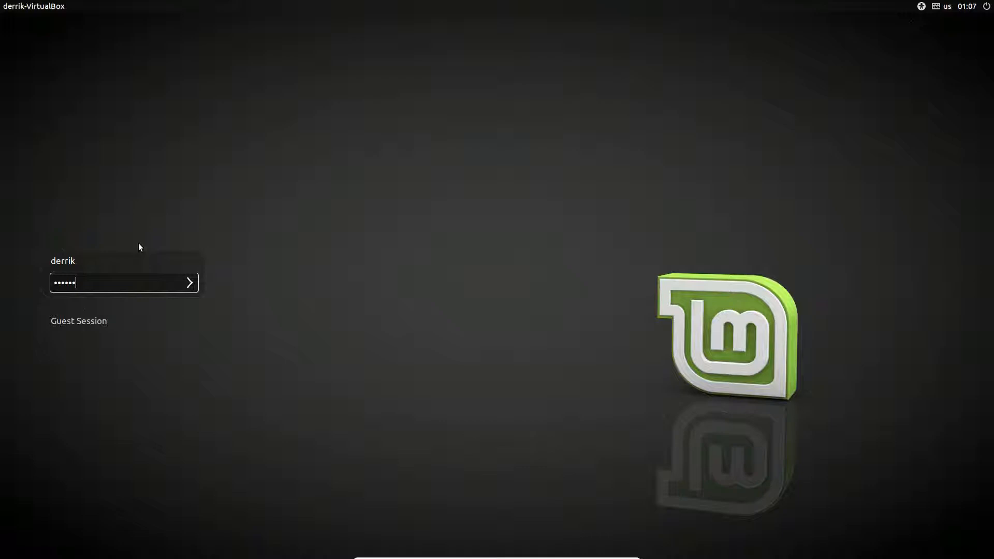
mouse_move(33, 353)
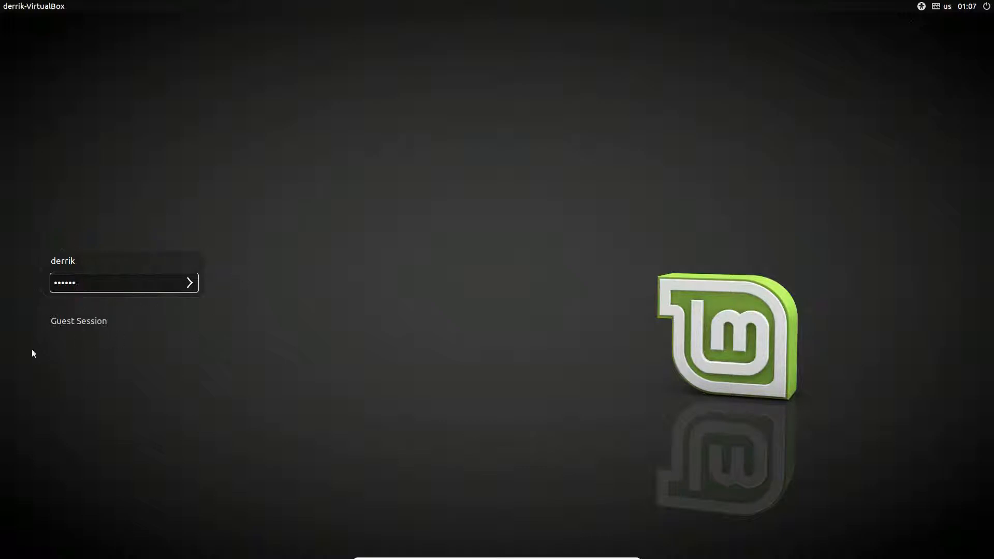
click(188, 282)
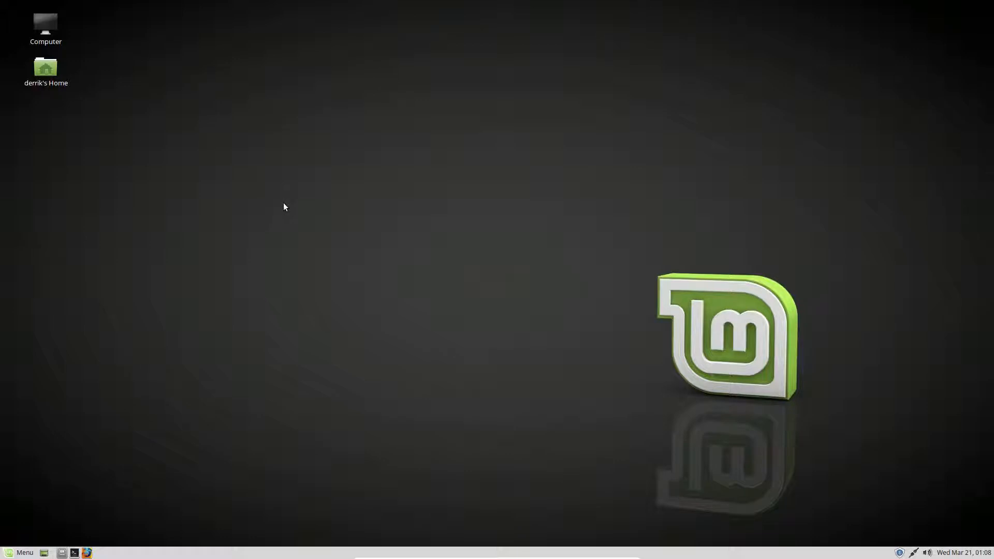
mouse_move(277, 207)
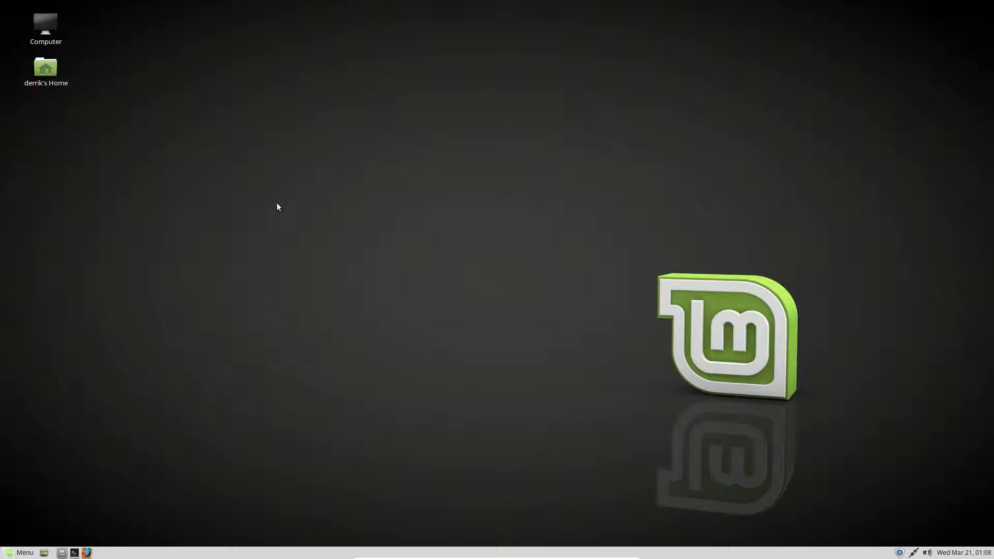
mouse_move(87, 324)
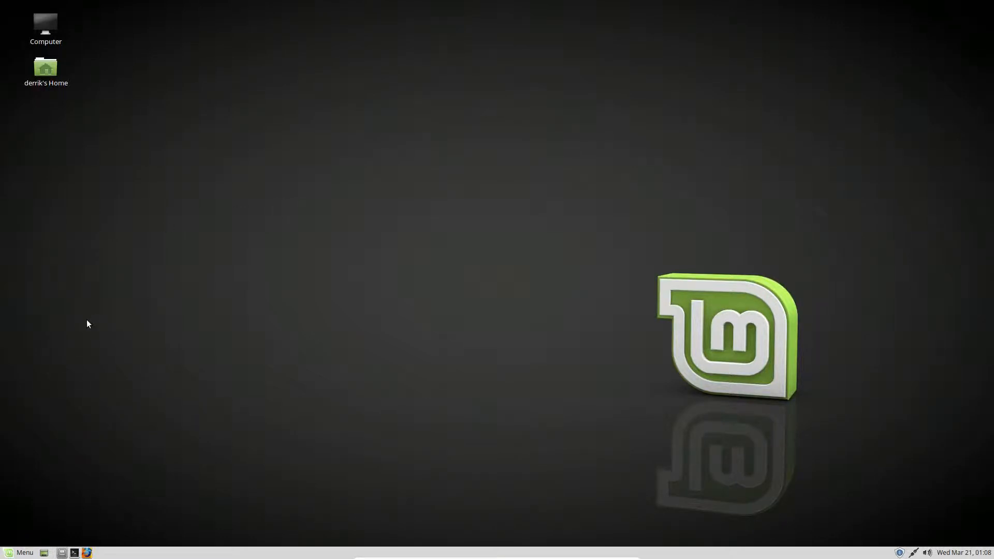